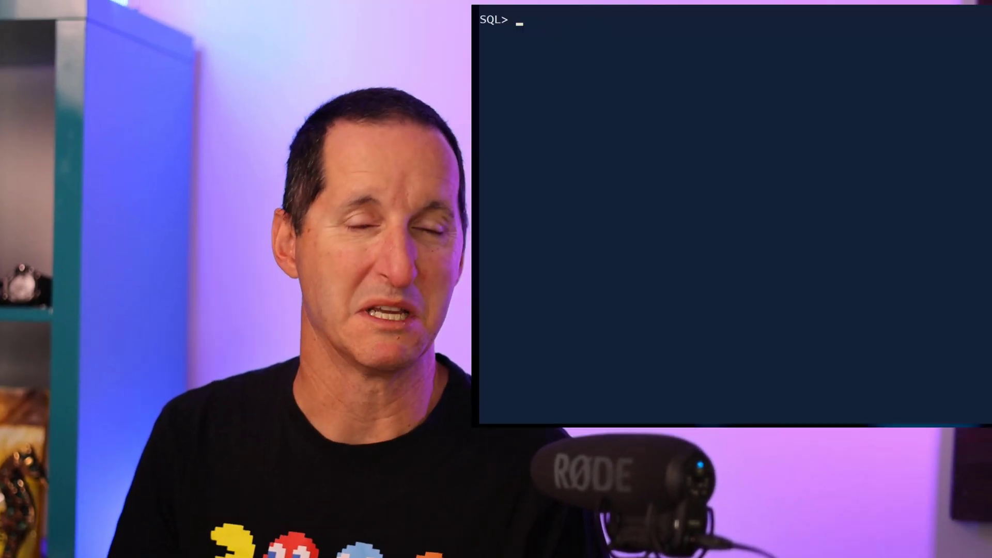
pyautogui.write('select deptno, co')
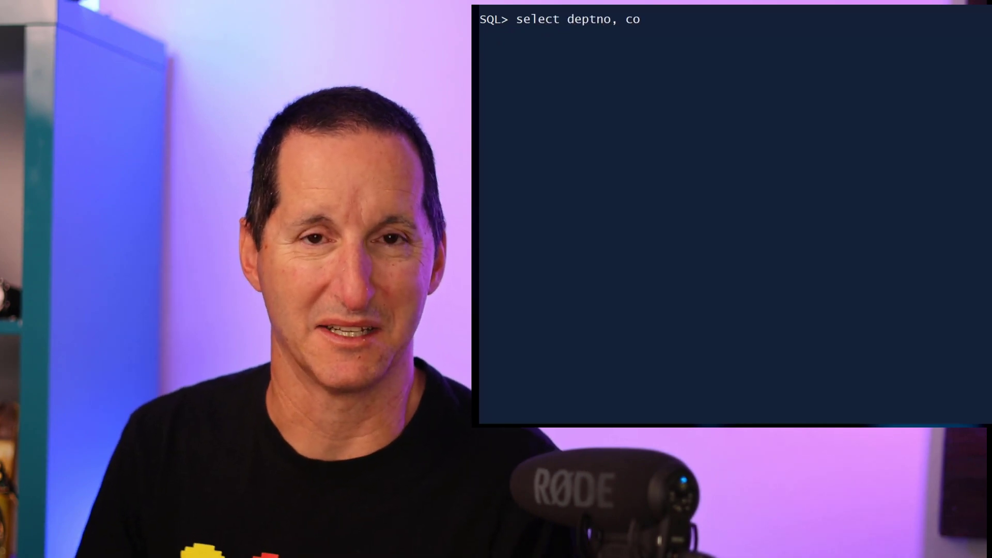
pyautogui.write('unt(*)')
pyautogui.write('from   emp')
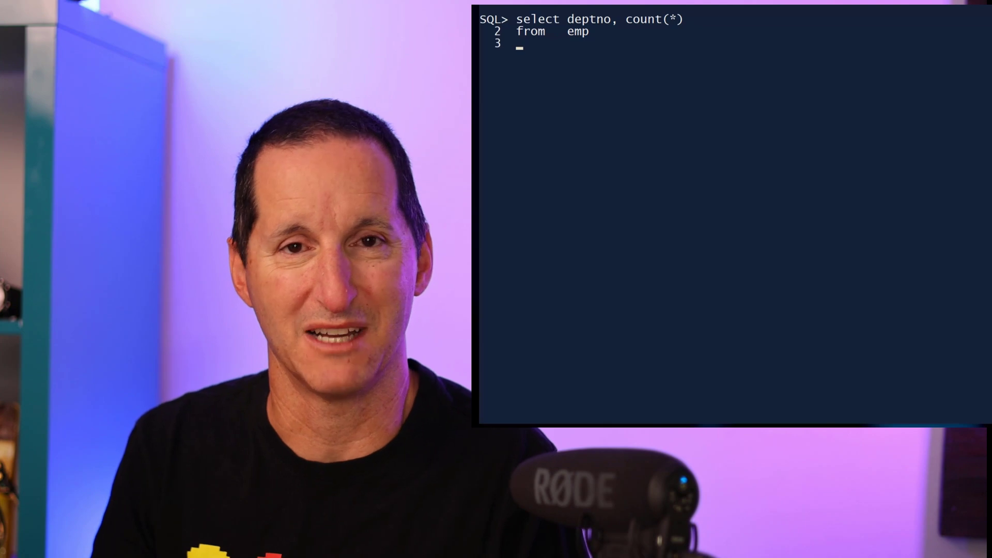
pyautogui.write('group by deptno;')
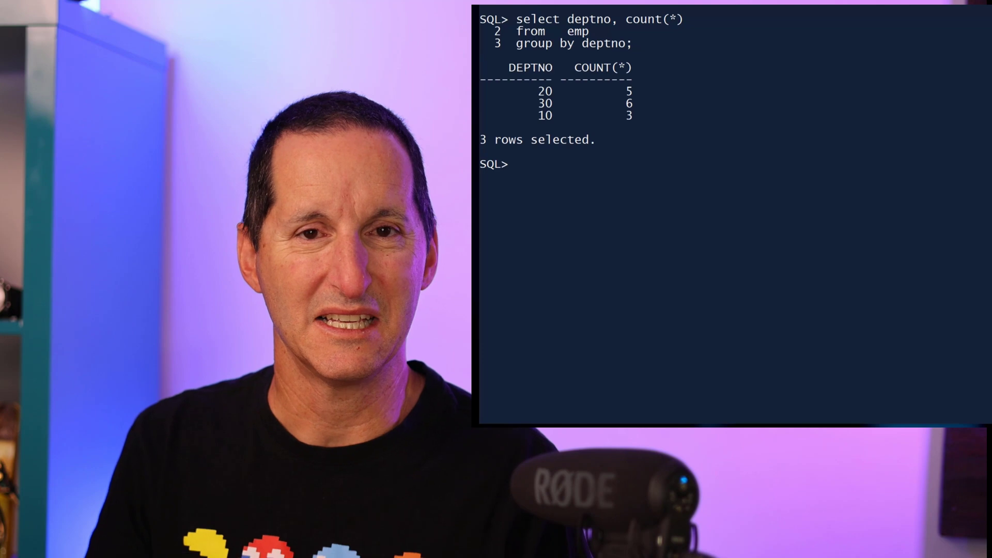
pyautogui.write('select')
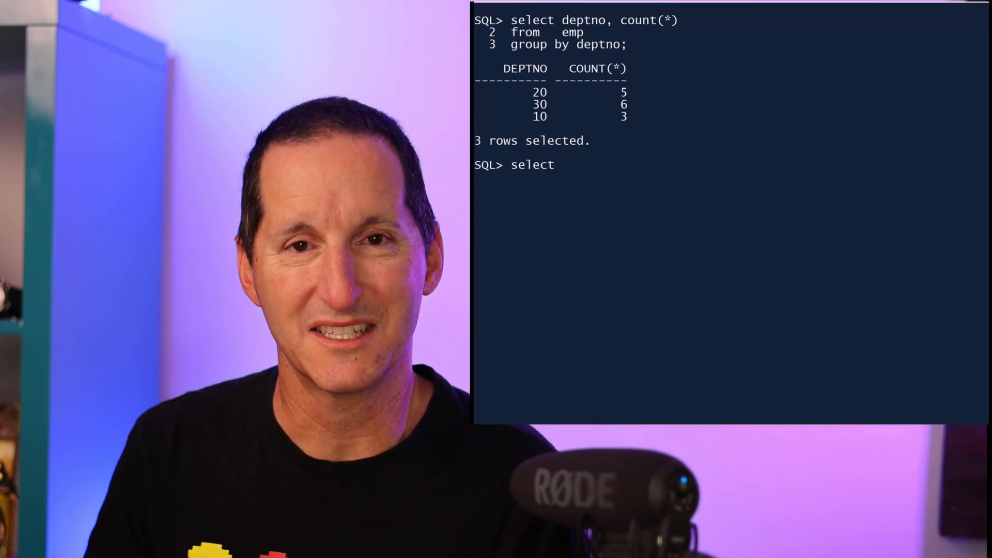
pyautogui.write('case')
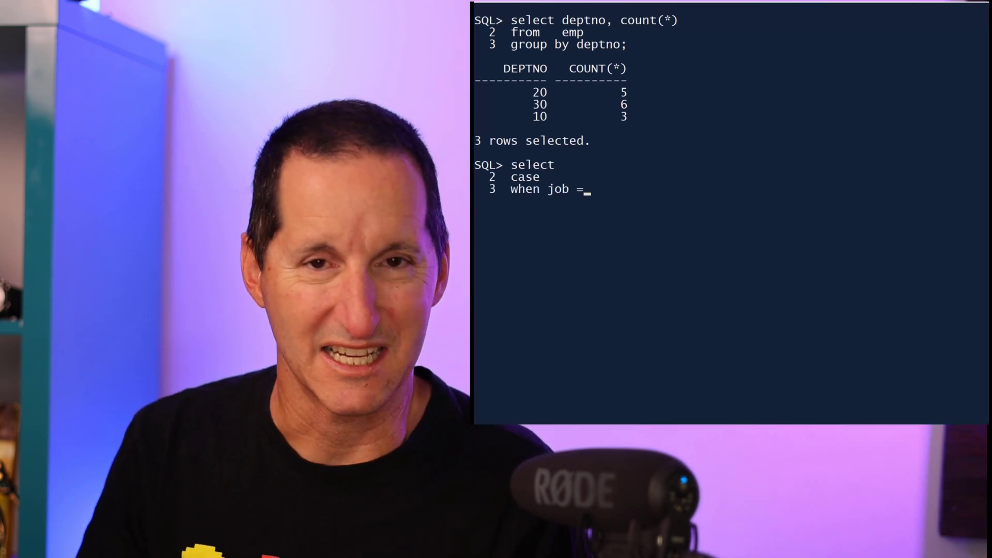
pyautogui.write("'SALES' then trunc(sal/100)")
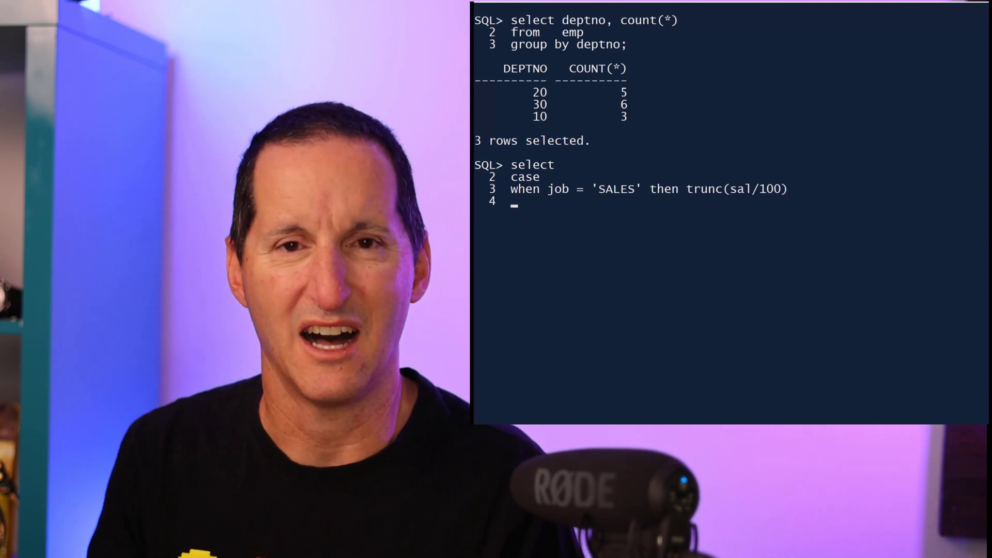
pyautogui.write("when hiredate > date '1981-02-01' then")
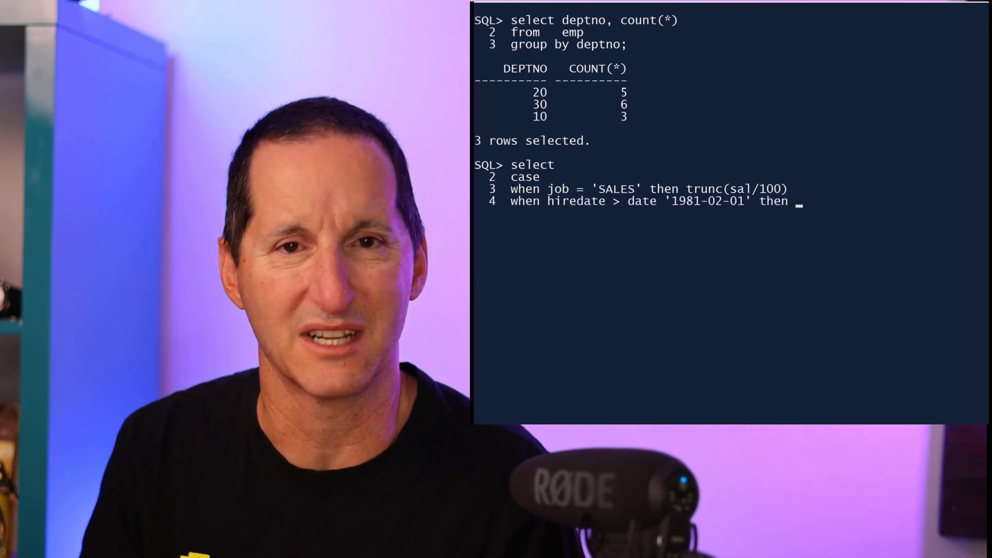
pyautogui.write('trunc(nvl(comm,300)/100)')
pyautogui.write('group by')
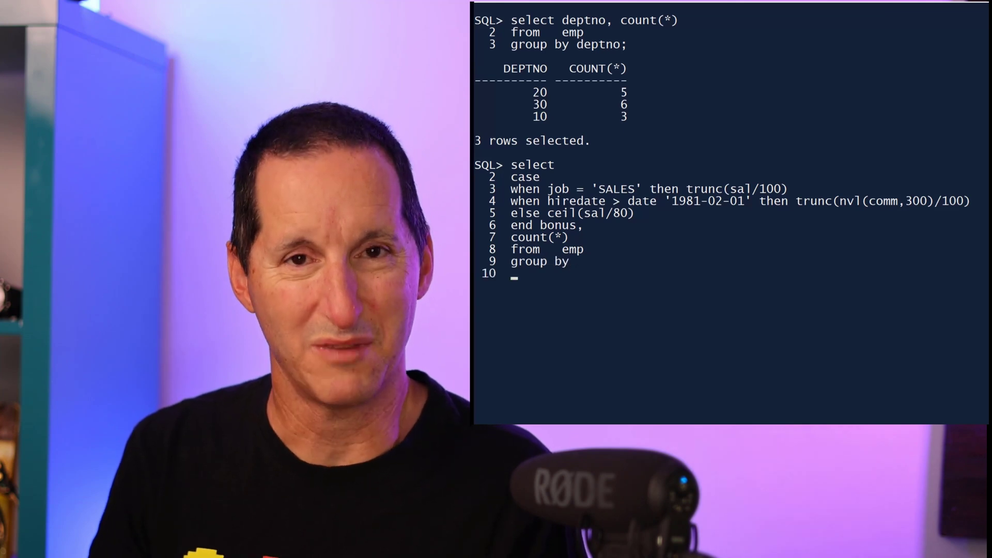
pyautogui.write('case')
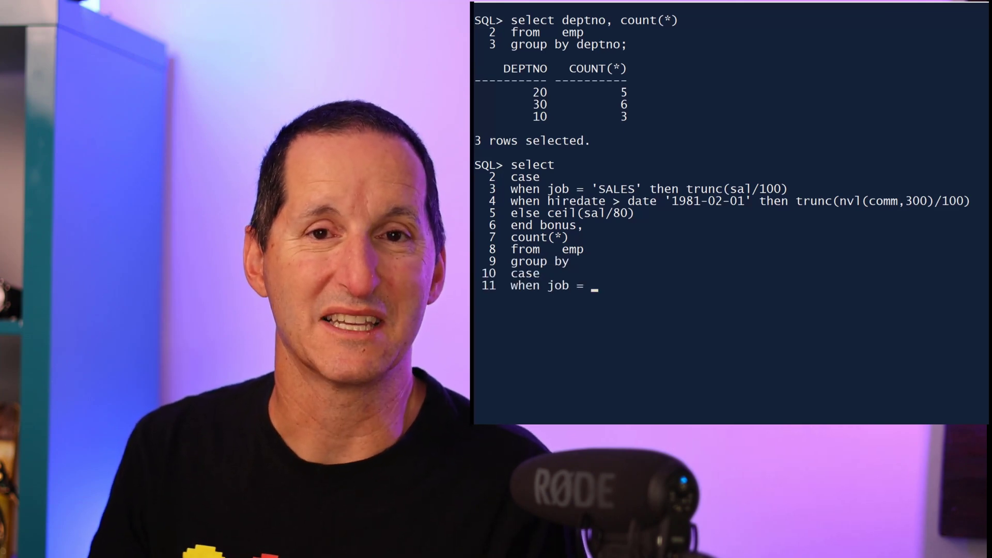
pyautogui.write("'SALES' then trunc(sal/100)")
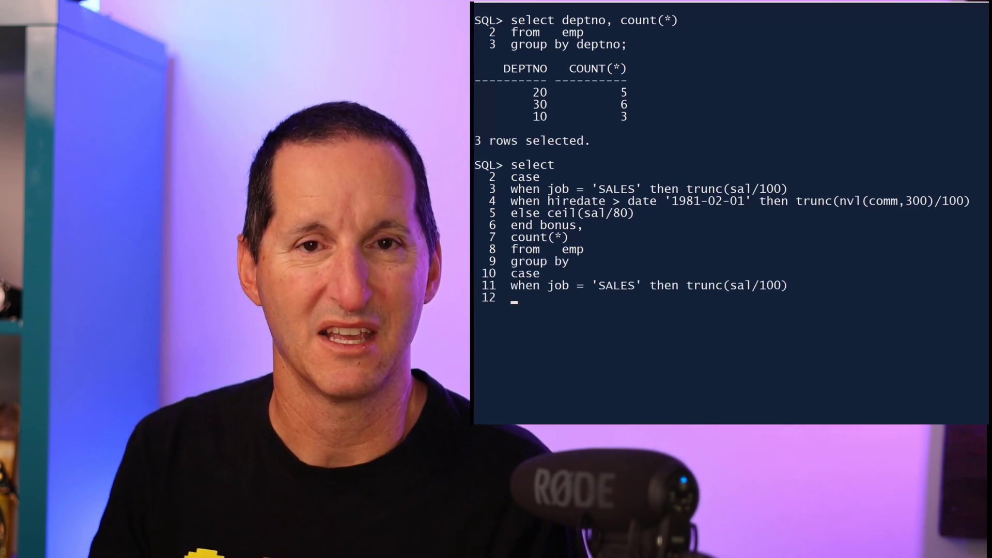
pyautogui.write("when hiredate > date '1981-02-01' then trunc(nvl(comm,300)/100")
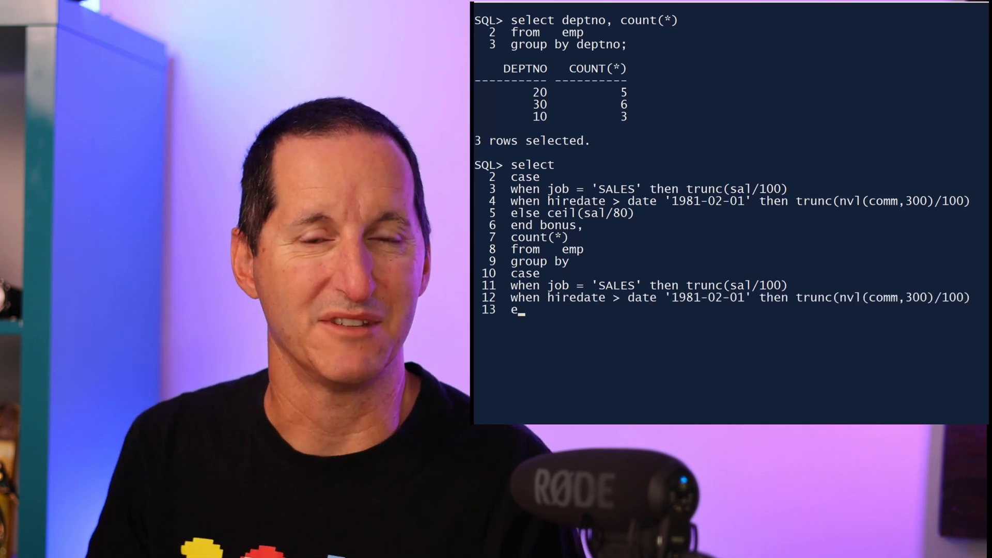
pyautogui.write('lse ceil(sal/80)')
pyautogui.write('select')
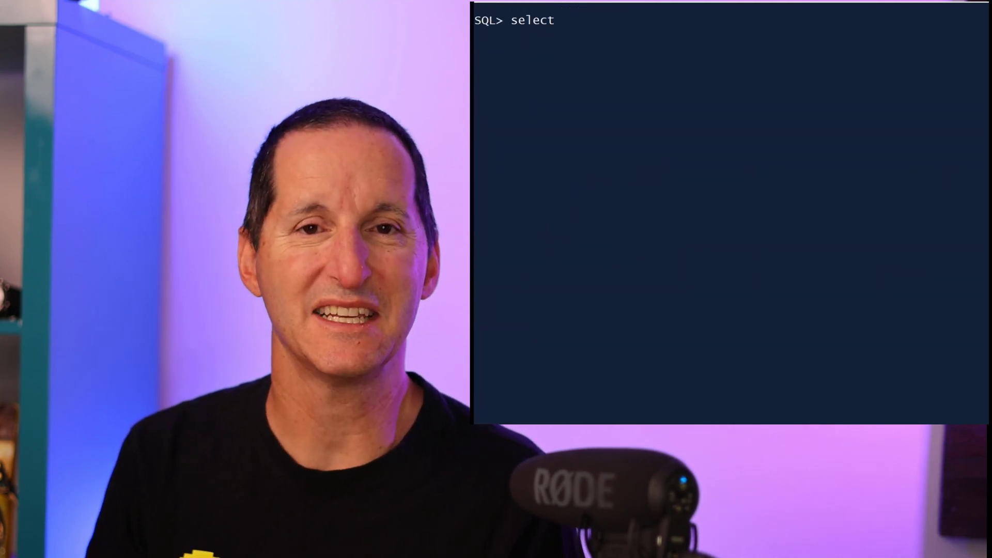
pyautogui.write('case')
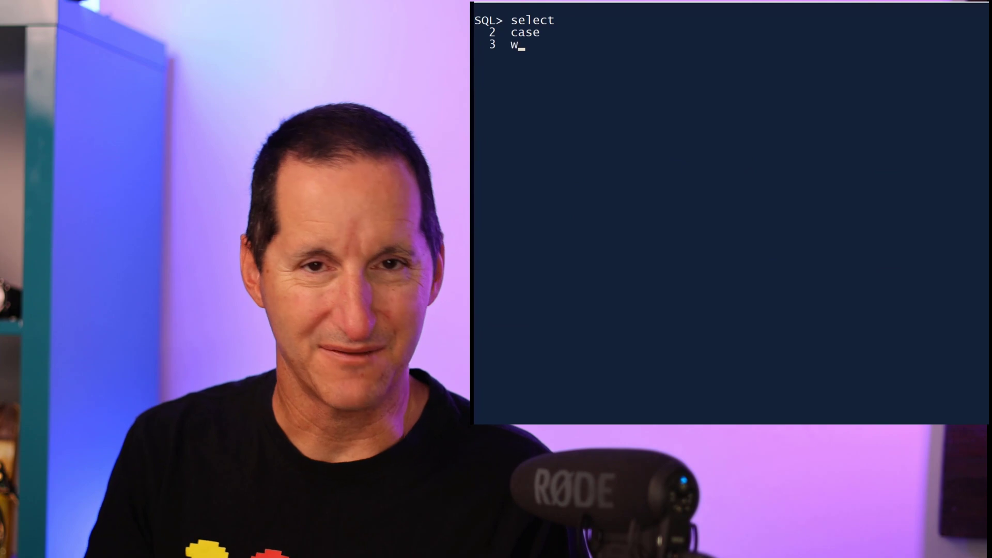
pyautogui.write("hen job = 'SALES' then trunc(sal/")
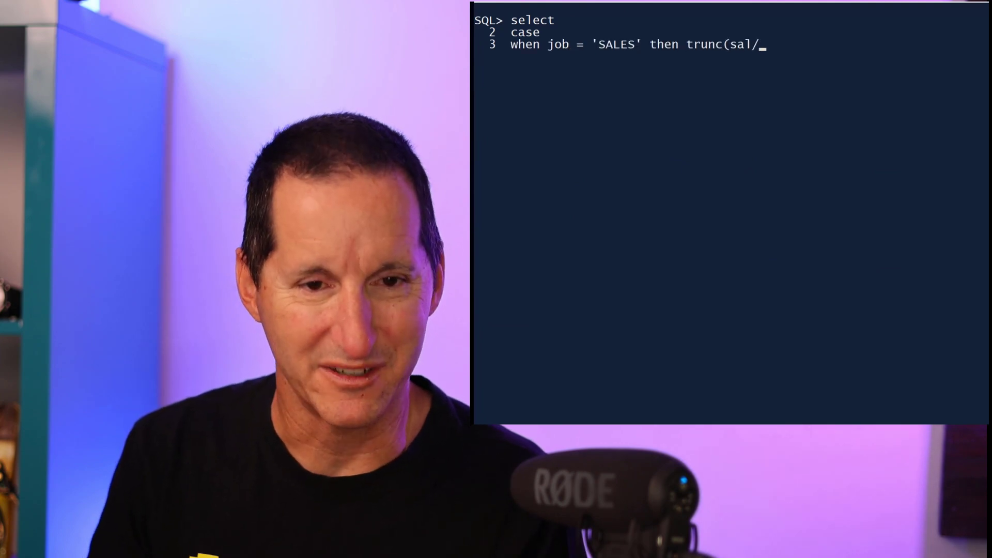
pyautogui.write('100)')
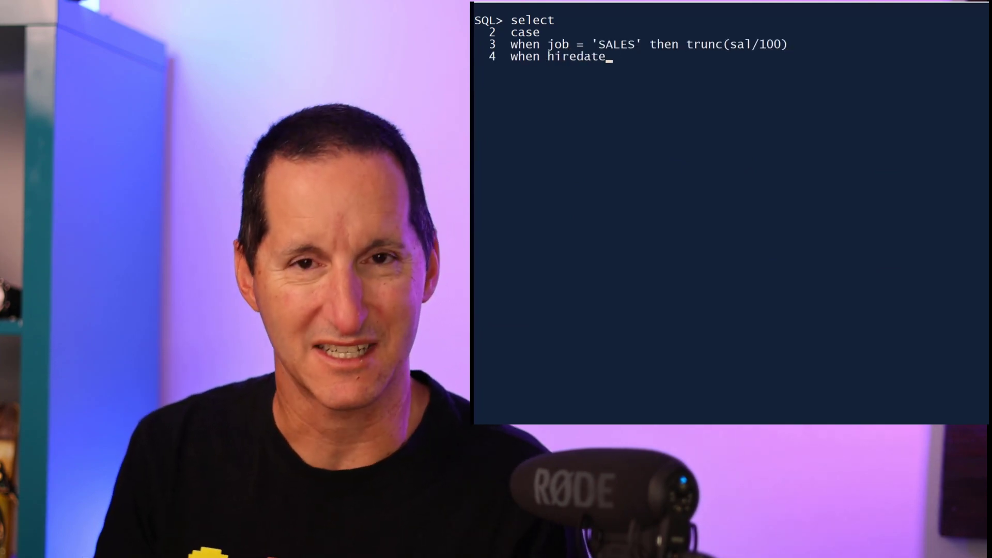
pyautogui.write("> date '1981-02-01' then trunc(nv")
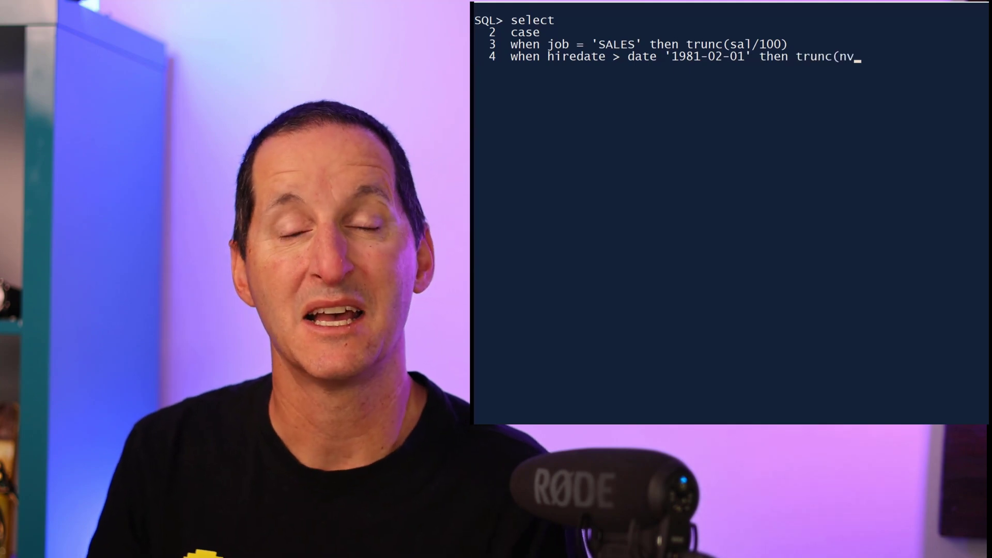
pyautogui.write('l(comm,300)/100)')
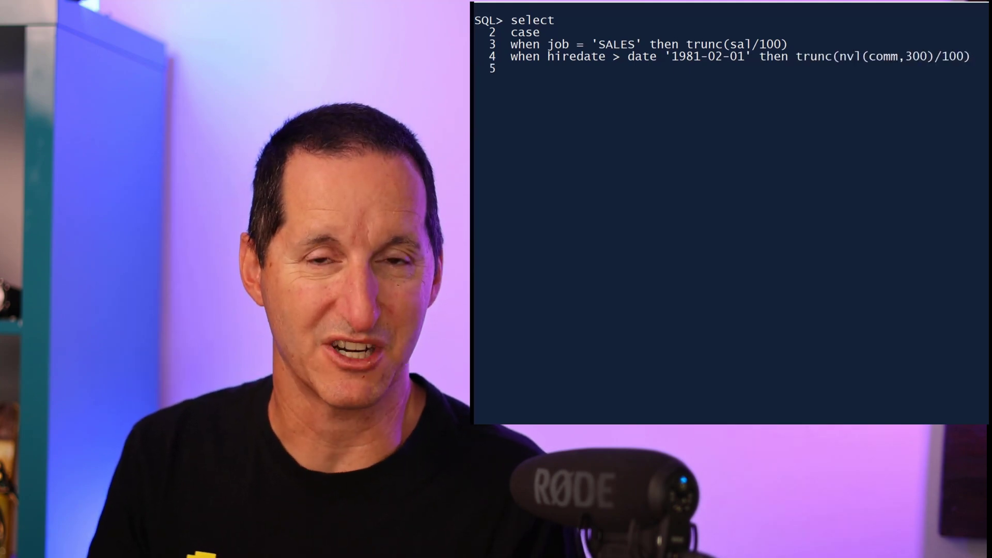
pyautogui.write('else ceil(sal/80)')
pyautogui.write('from   emp')
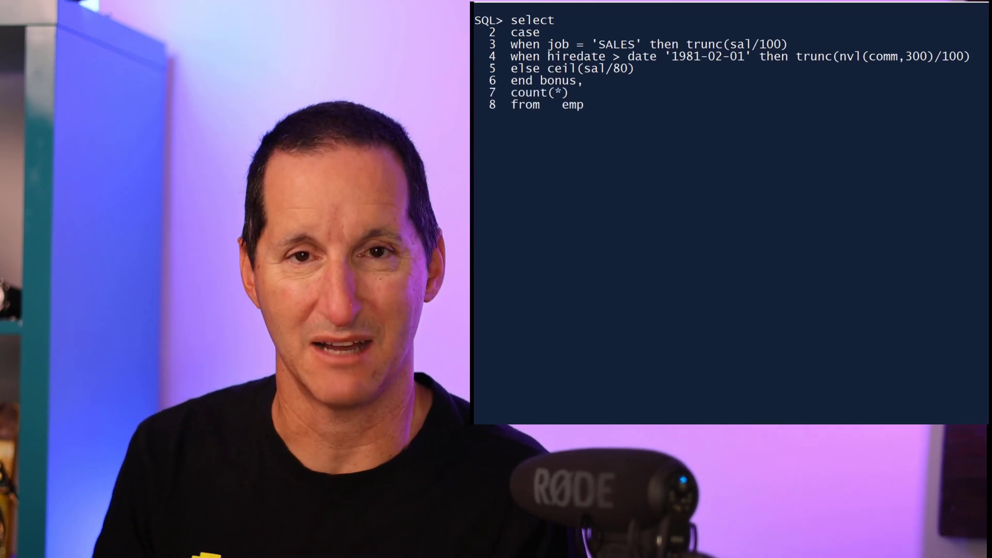
pyautogui.write('group by bonus;')
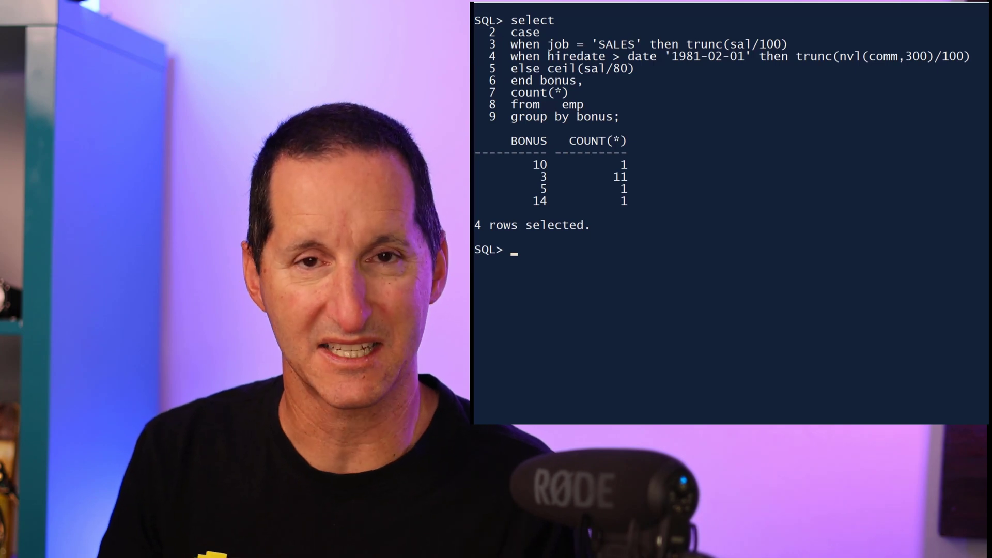
pyautogui.write('select')
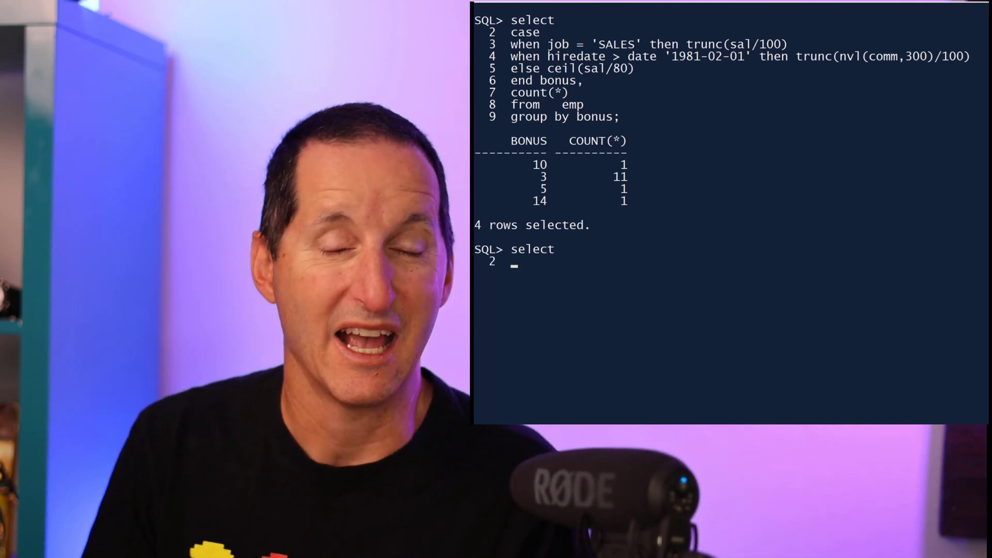
pyautogui.write('case')
pyautogui.write('else c')
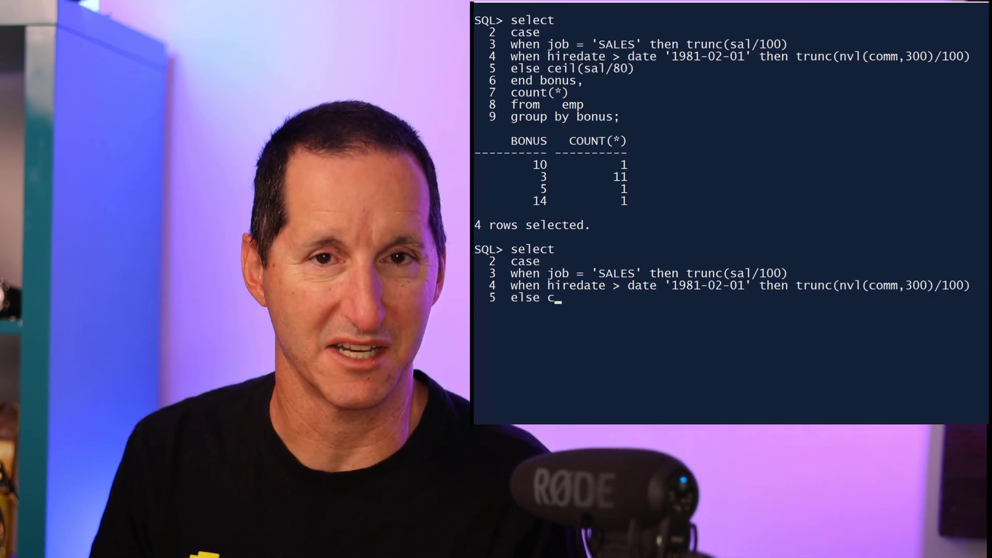
pyautogui.write('eil(sal/80)')
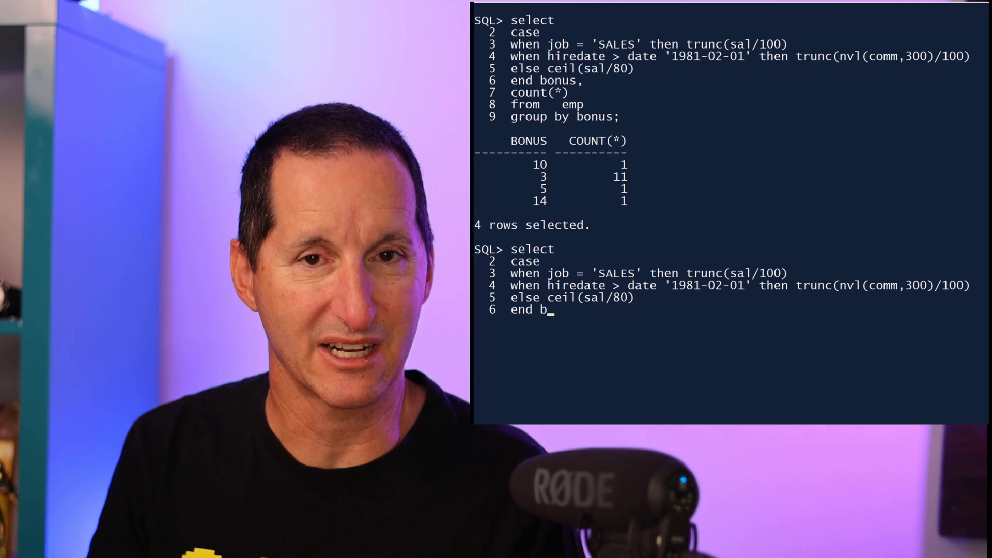
pyautogui.write('onus,')
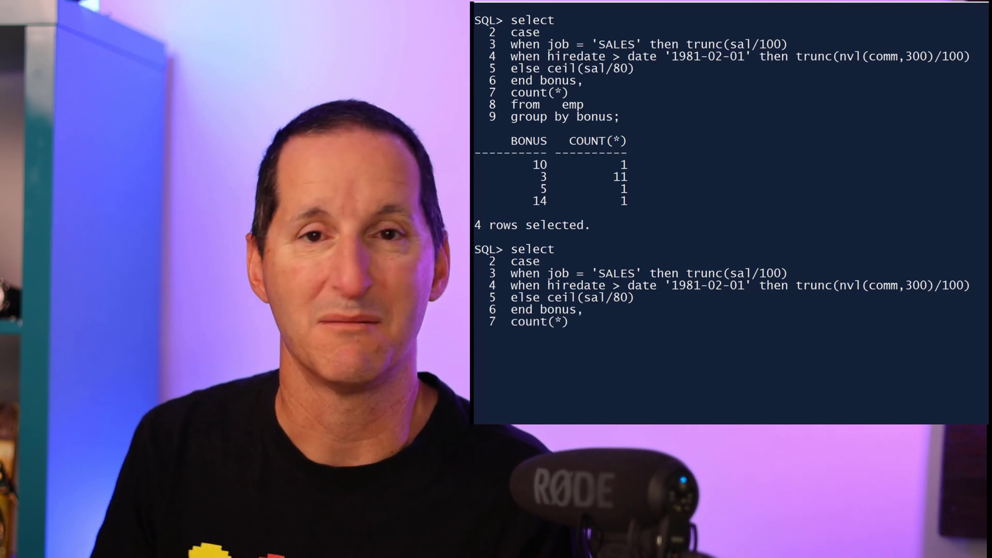
pyautogui.write('from   emp')
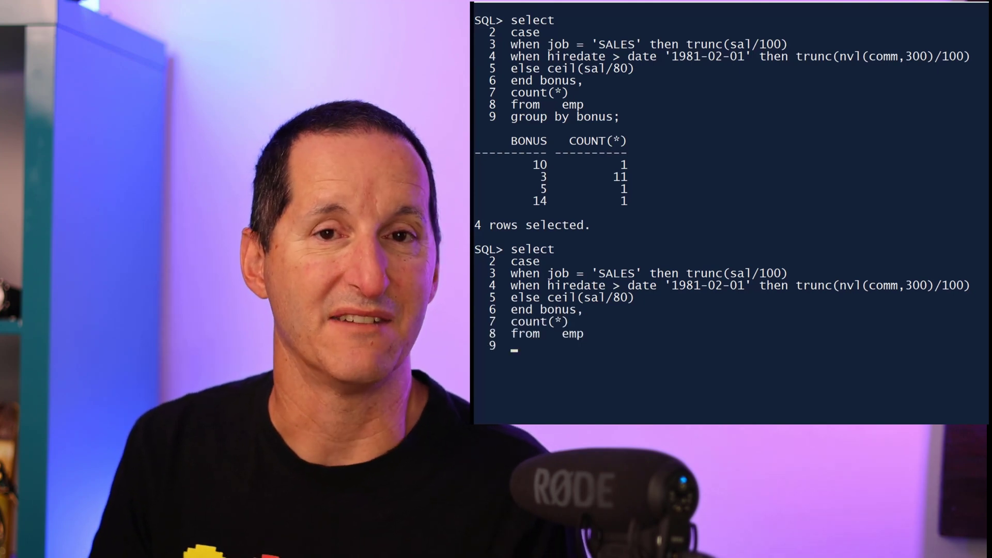
pyautogui.write('group by bonus')
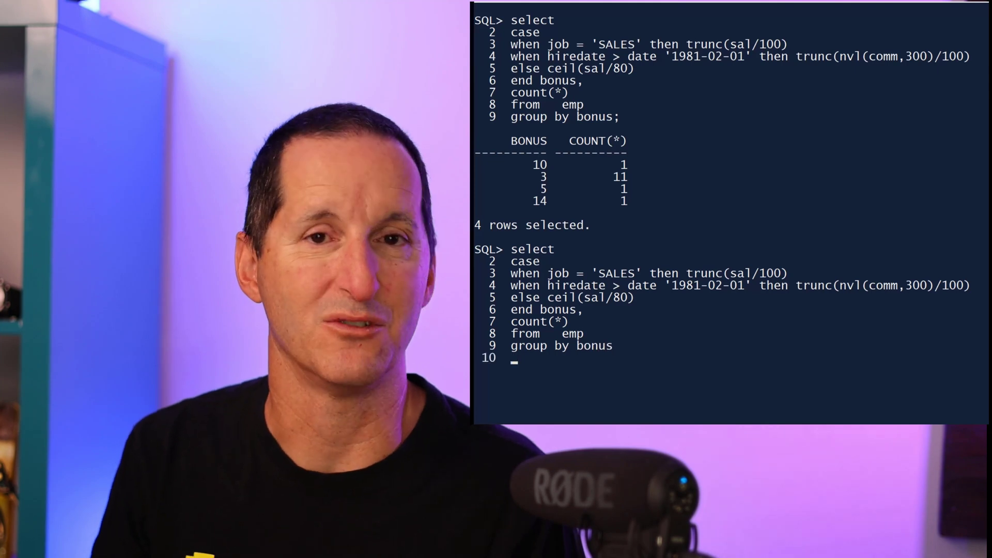
pyautogui.write('having bonus = 5;')
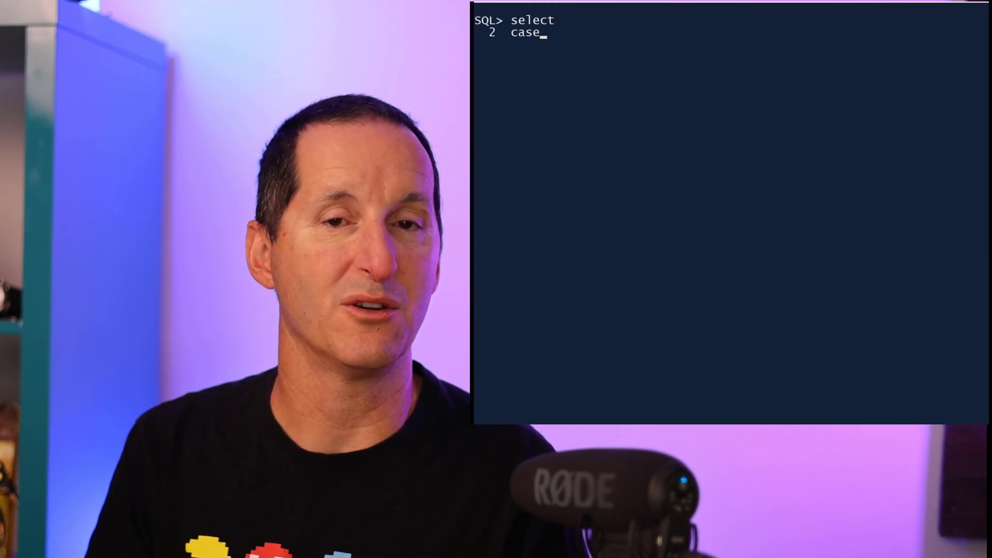
pyautogui.write("when job = 'SALES' then trunc(sal/100)")
pyautogui.write("when hiredate > date '1981-02-01' then trunc(nvl(comm,300)/100")
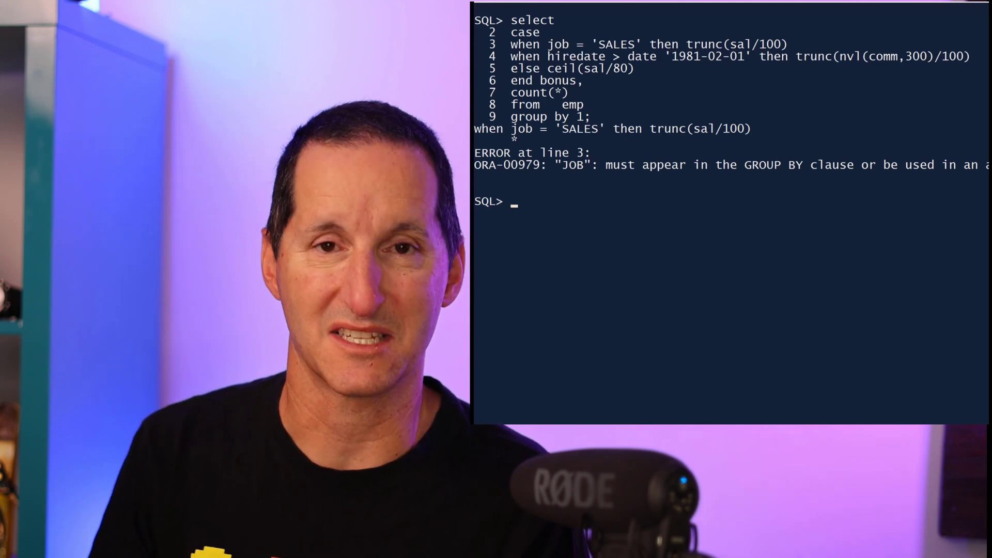
pyautogui.write('select deptno, 1 seq, count(*')
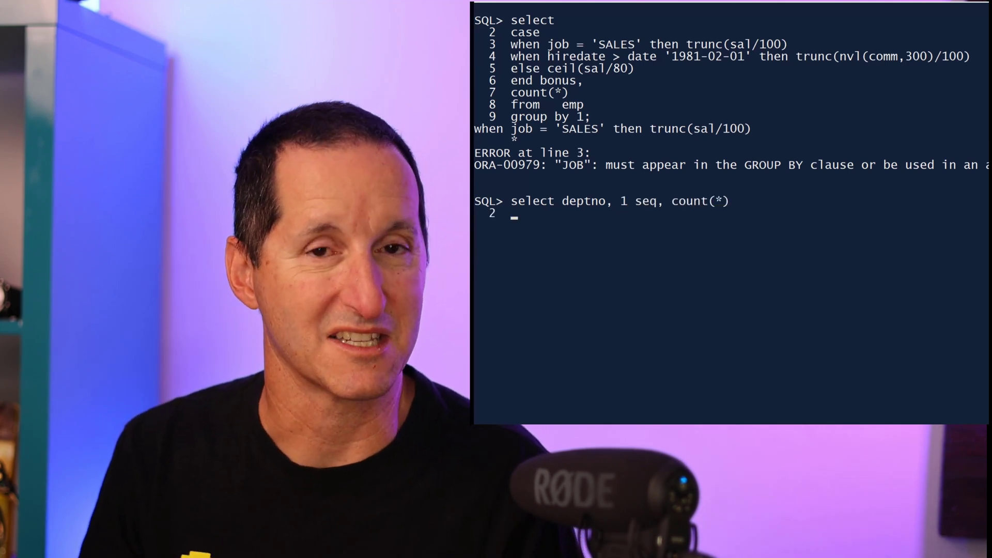
pyautogui.write('from    emp')
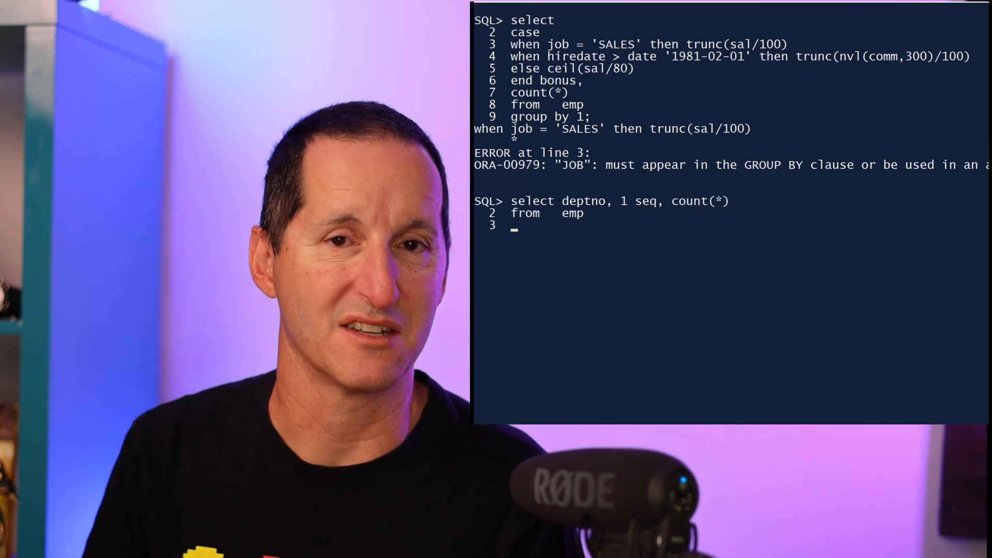
pyautogui.write('group by deptno')
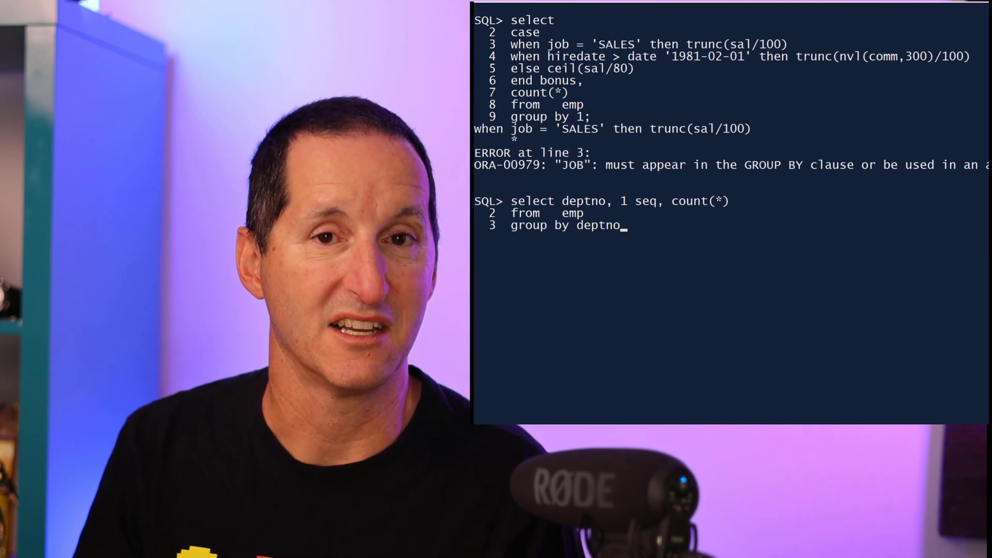
pyautogui.write(',1;')
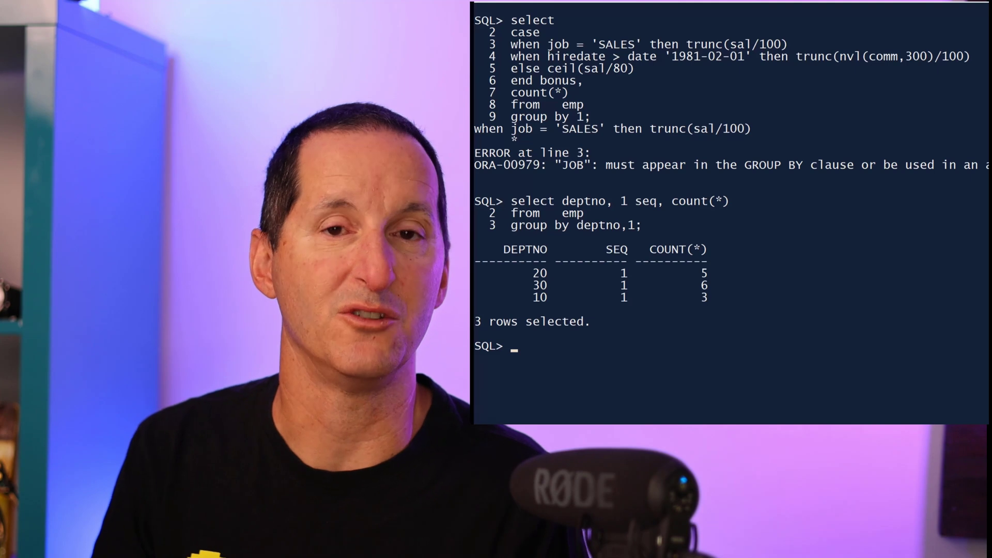
pyautogui.write('alter session set')
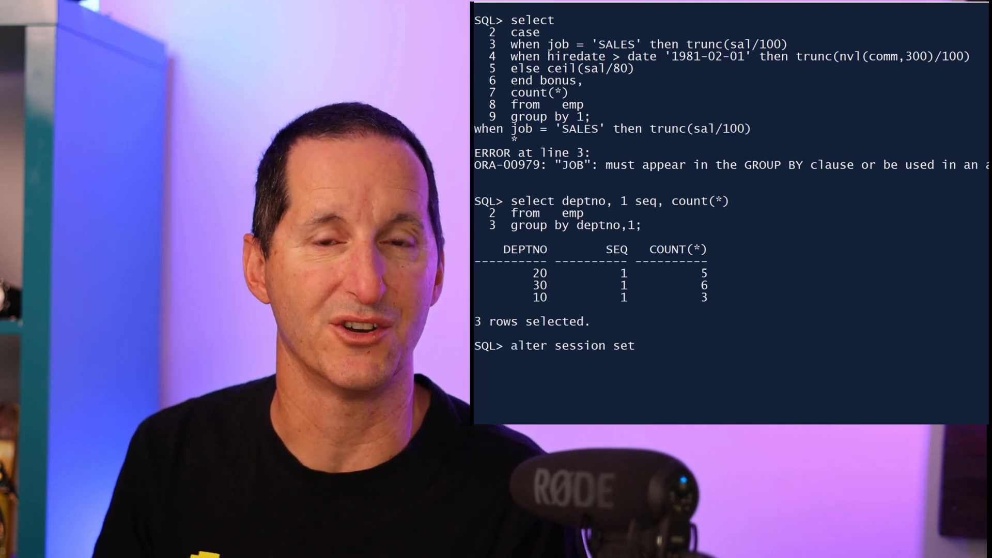
pyautogui.write('group_by_position_enabled = true;')
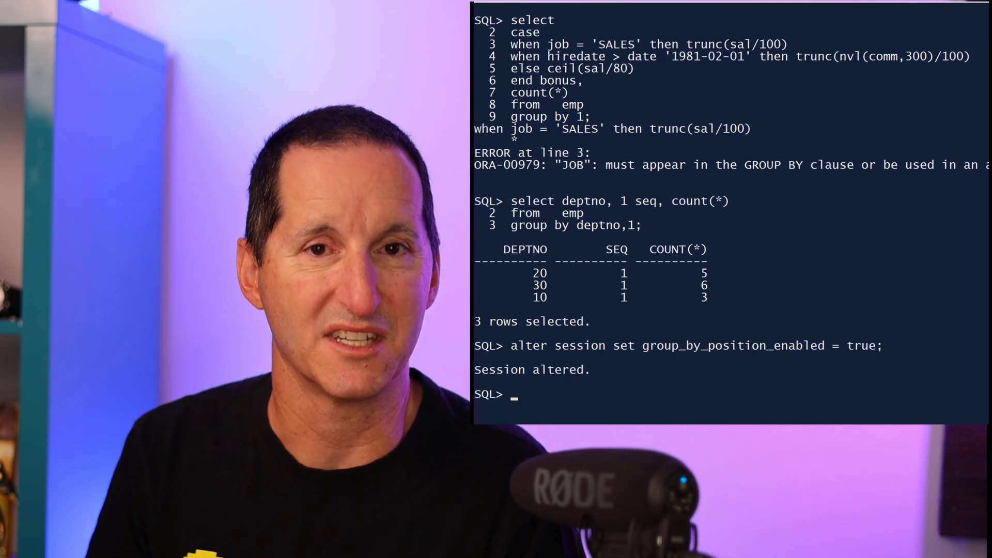
pyautogui.write('select')
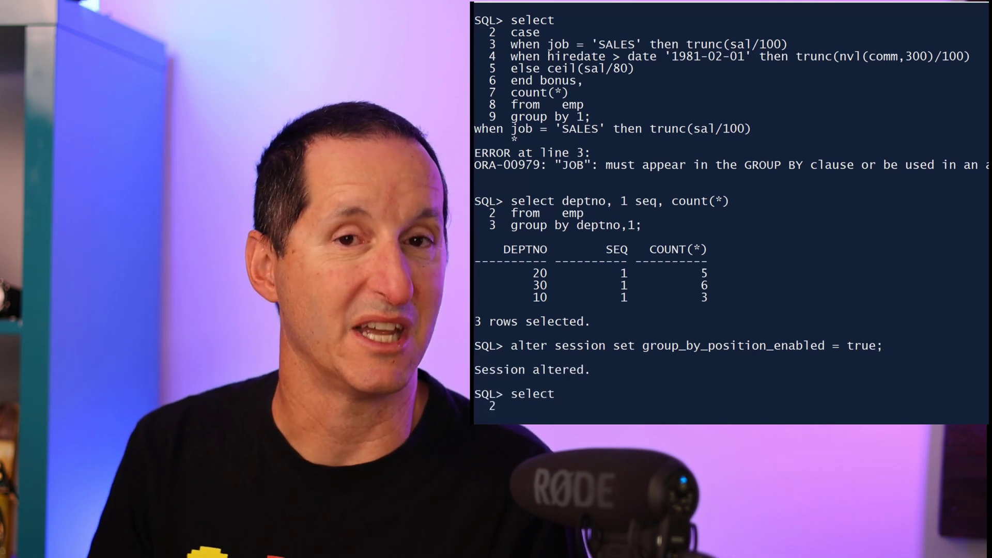
pyautogui.write('case')
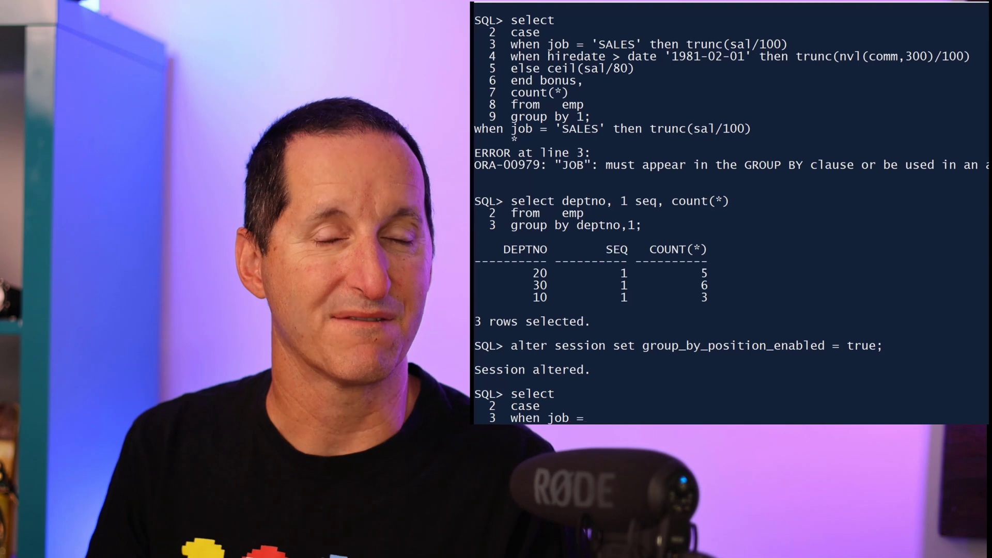
pyautogui.write("'SALES' then trunc(sal/100)")
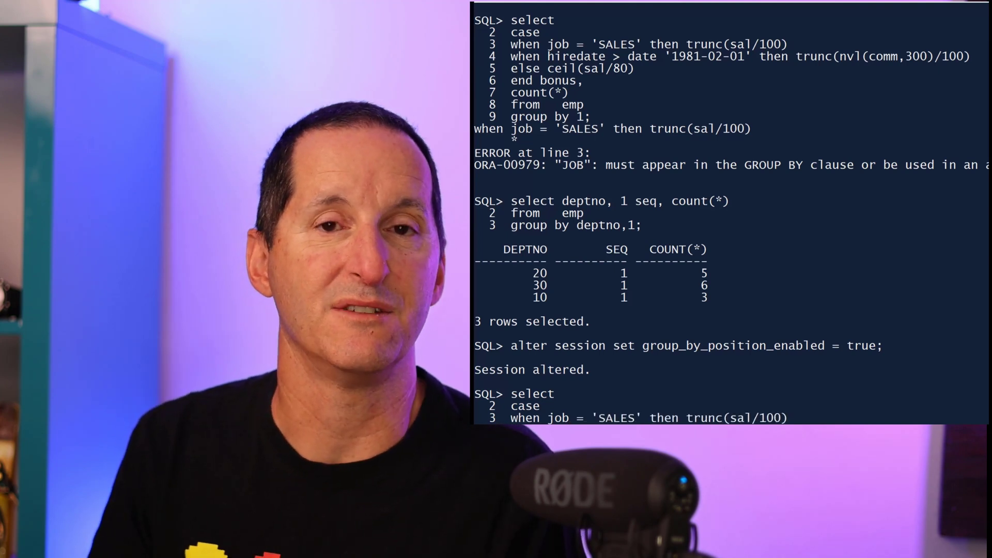